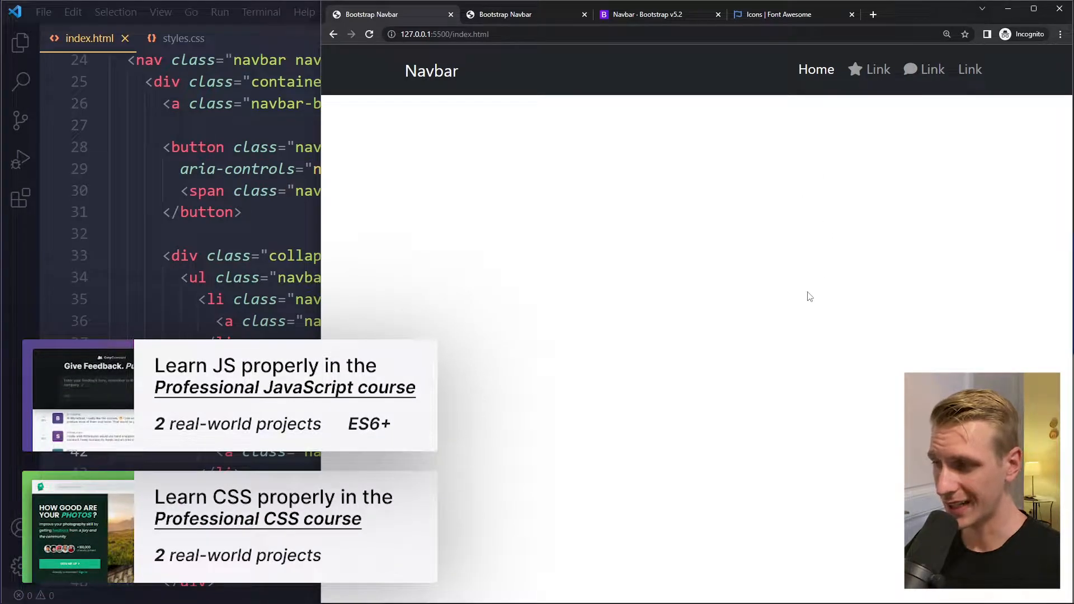
{"action": "mouse_move", "coordinate": [806, 305]}
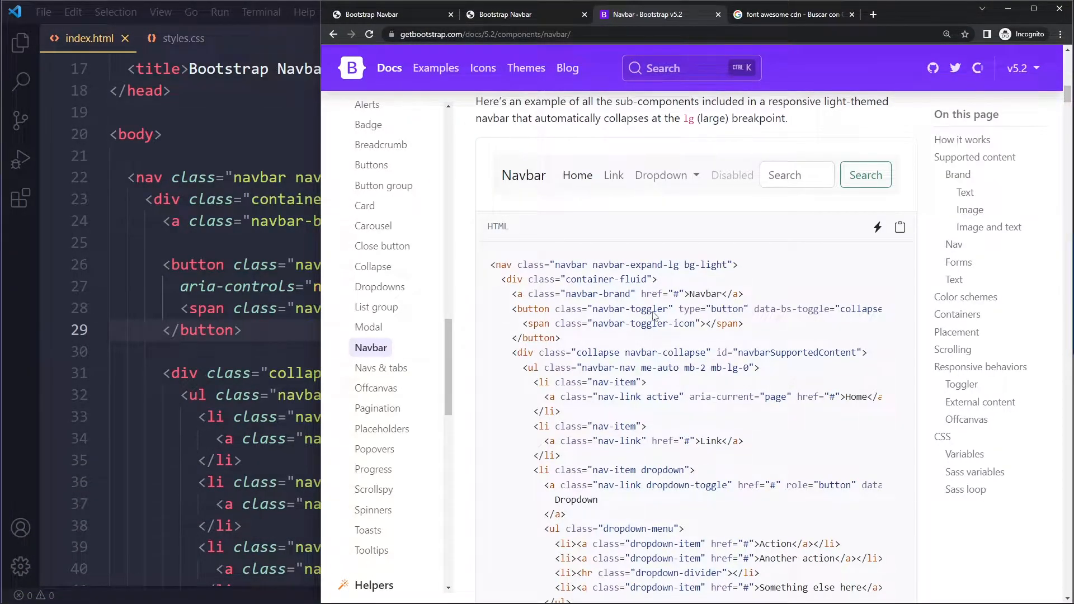
{"action": "scroll", "scroll_direction": "down", "scroll_amount": 3}
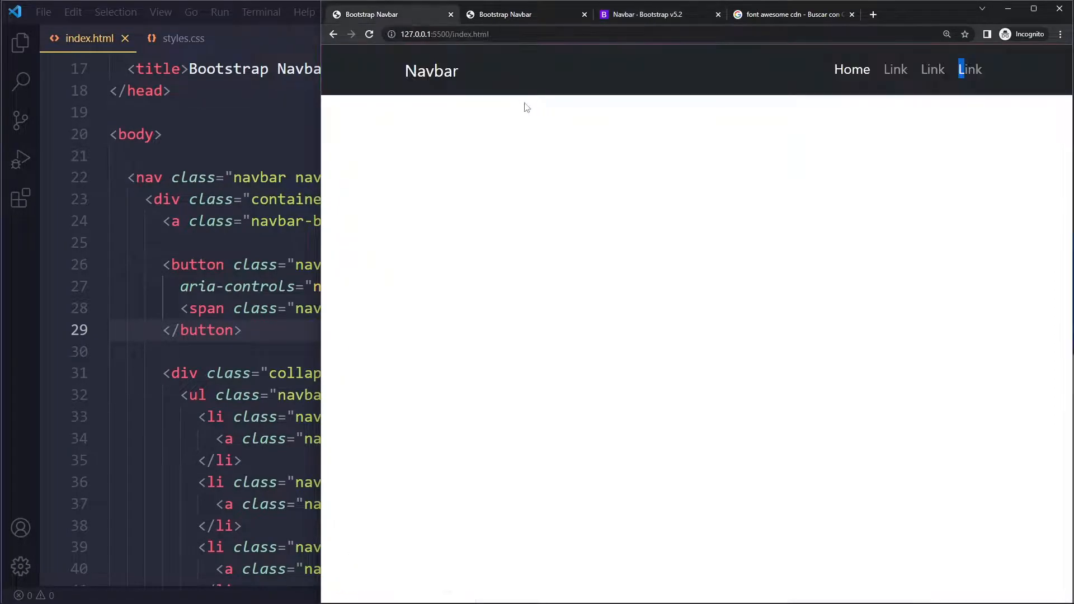
{"action": "mouse_move", "coordinate": [755, 76]}
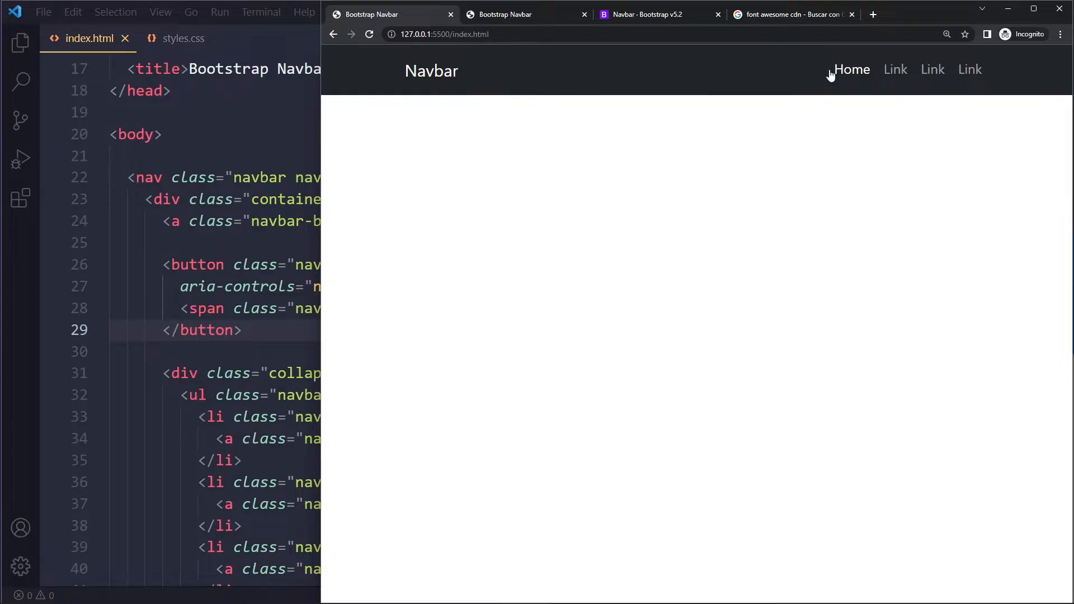
{"action": "mouse_move", "coordinate": [709, 81]}
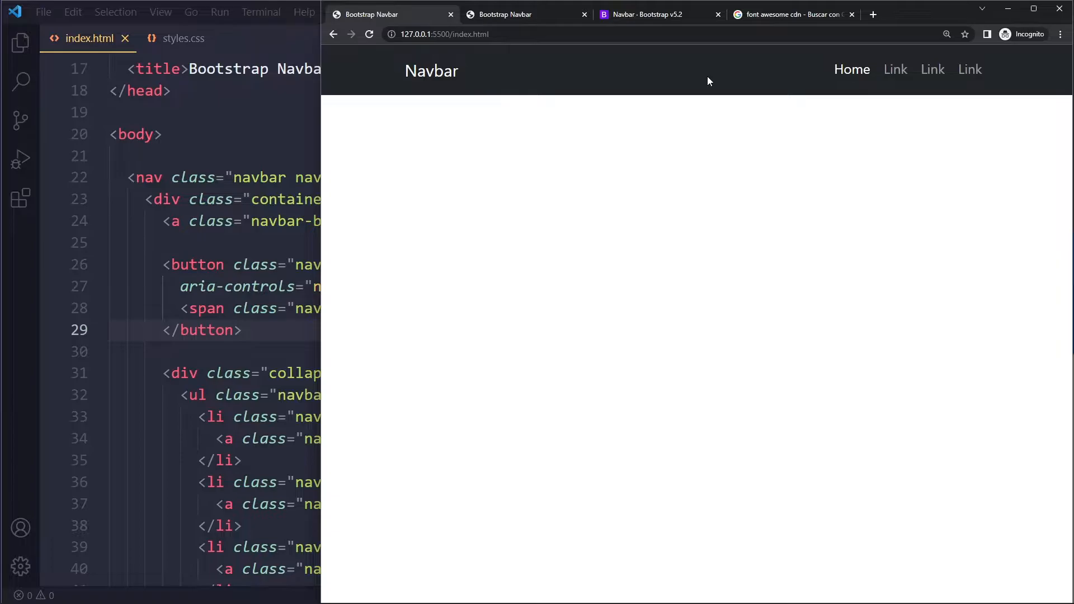
Switch to the Chrome tab showing the Google search for 'font awesome cdn'
{"action": "left_click", "coordinate": [787, 14]}
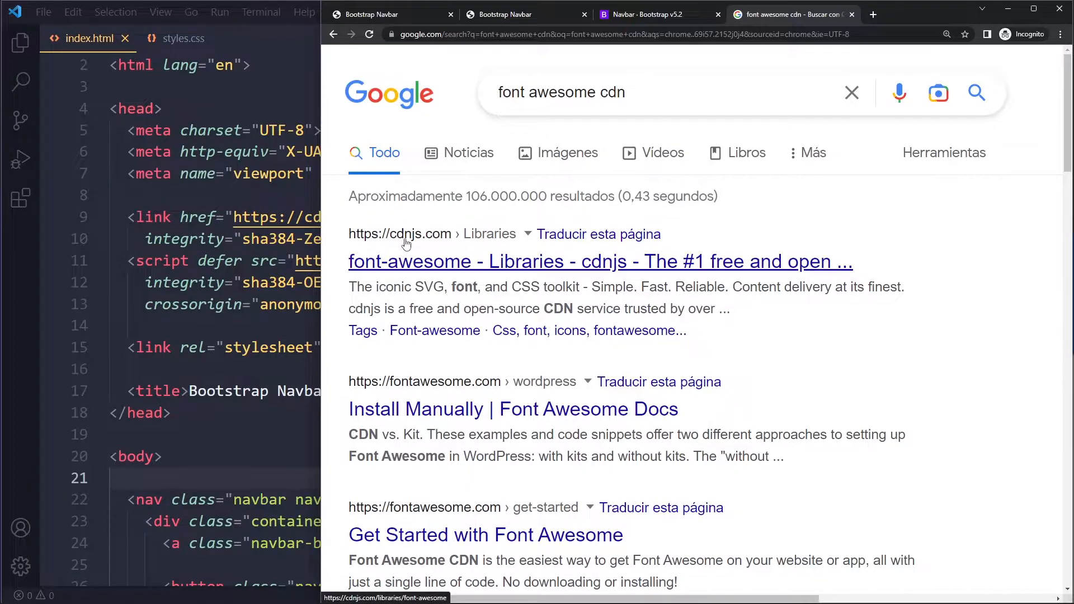
Open the cdnjs font-awesome page and scroll to the 6.2.0 all.min.css link
{"action": "left_click", "coordinate": [600, 261]}
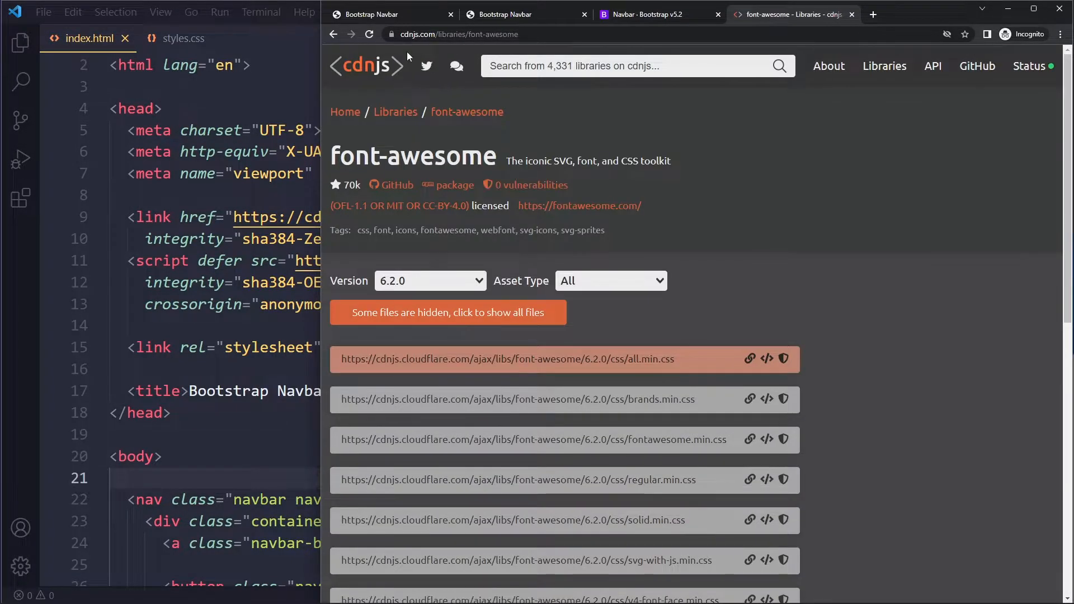
{"action": "scroll", "scroll_direction": "down", "scroll_amount": 3}
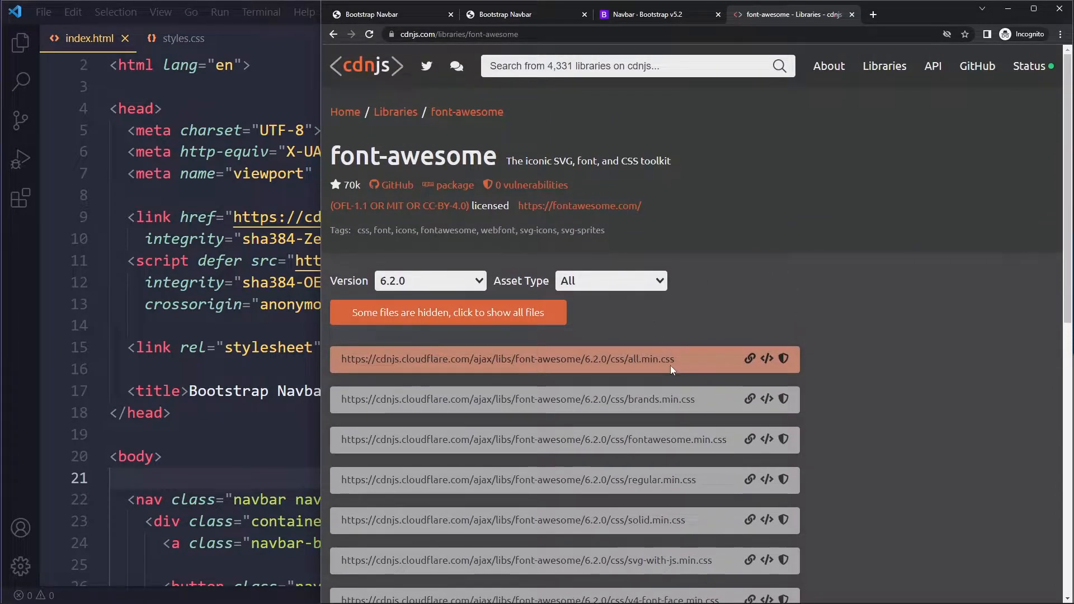
{"action": "scroll", "scroll_direction": "down", "scroll_amount": 3}
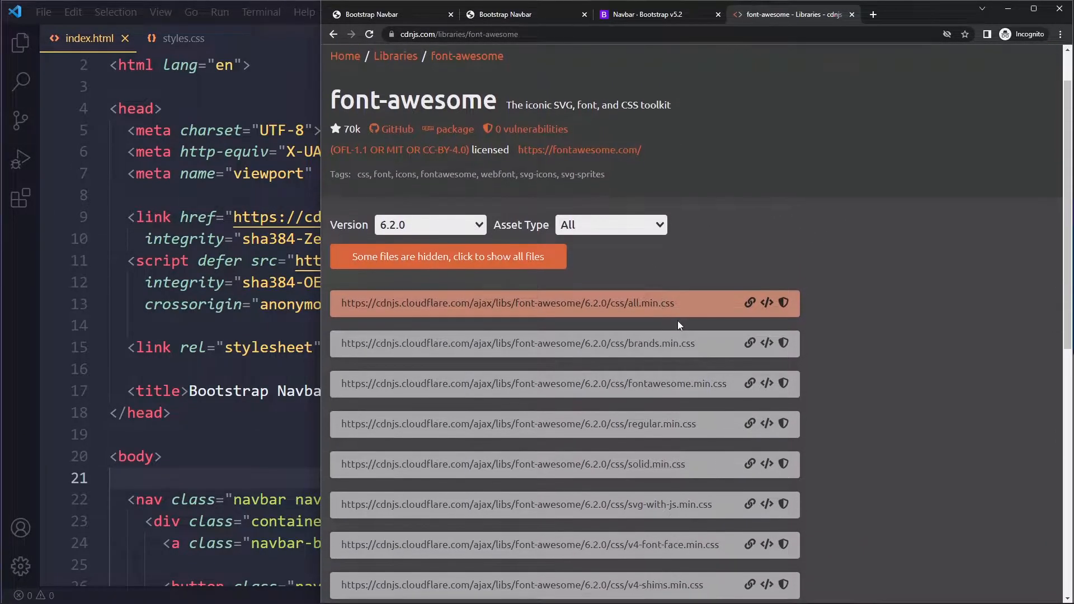
{"action": "mouse_move", "coordinate": [631, 300]}
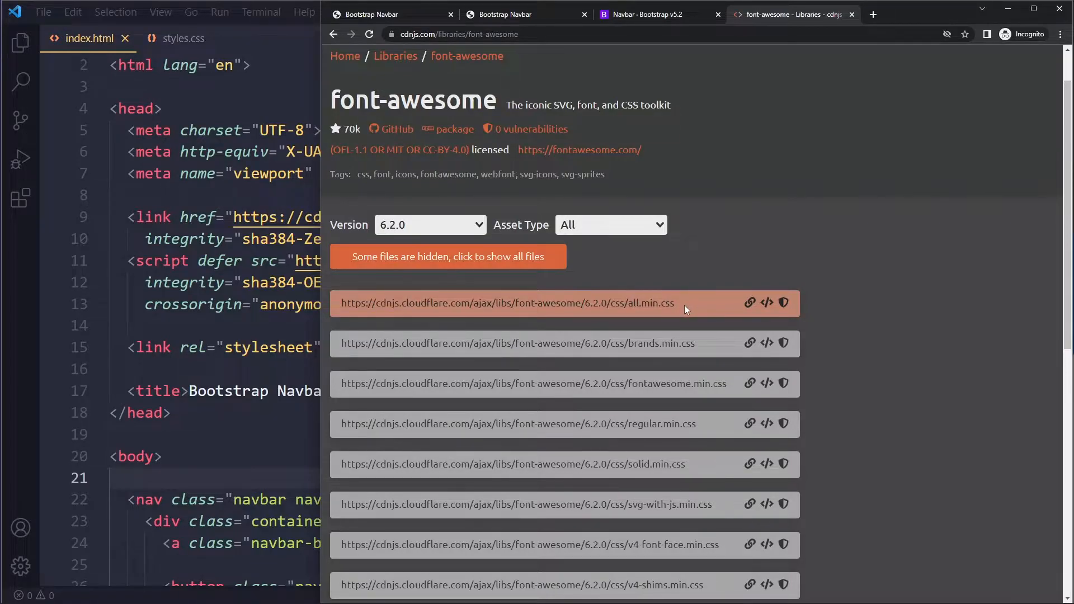
{"action": "mouse_move", "coordinate": [784, 301]}
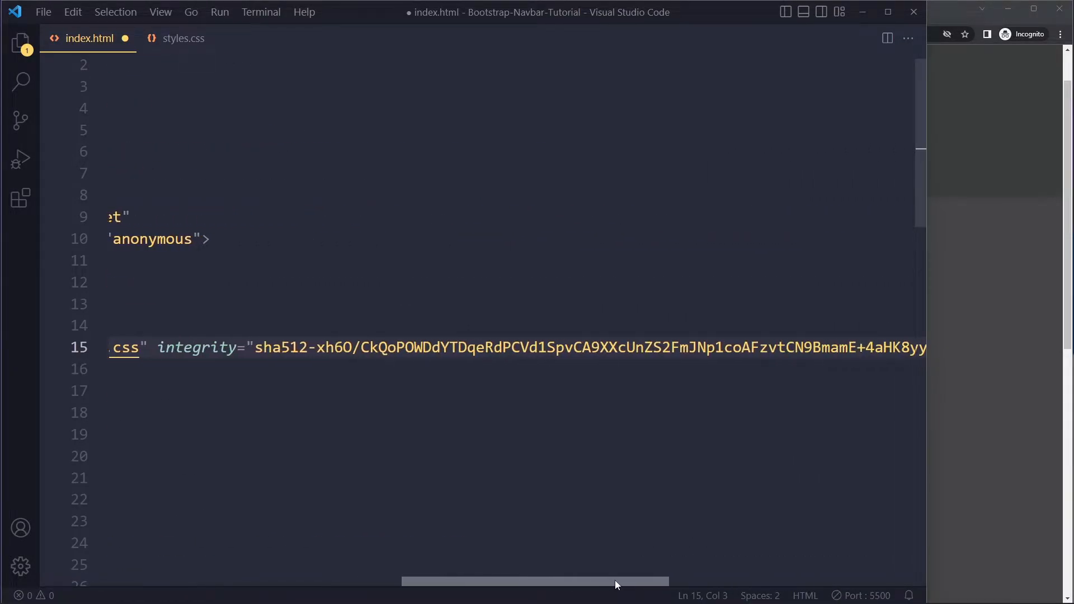
Paste the Font Awesome all.min.css stylesheet link into the index.html head
{"action": "left_click", "coordinate": [213, 348]}
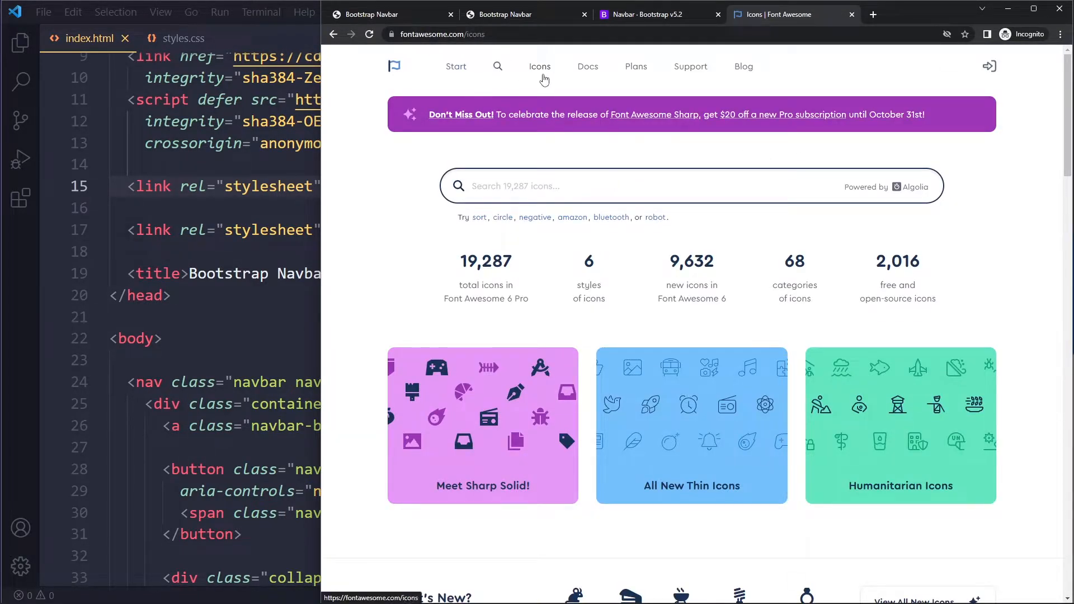
Clear the Sharp filter, browse the solid icons, and copy the star icon
{"action": "scroll", "scroll_direction": "down", "scroll_amount": 3}
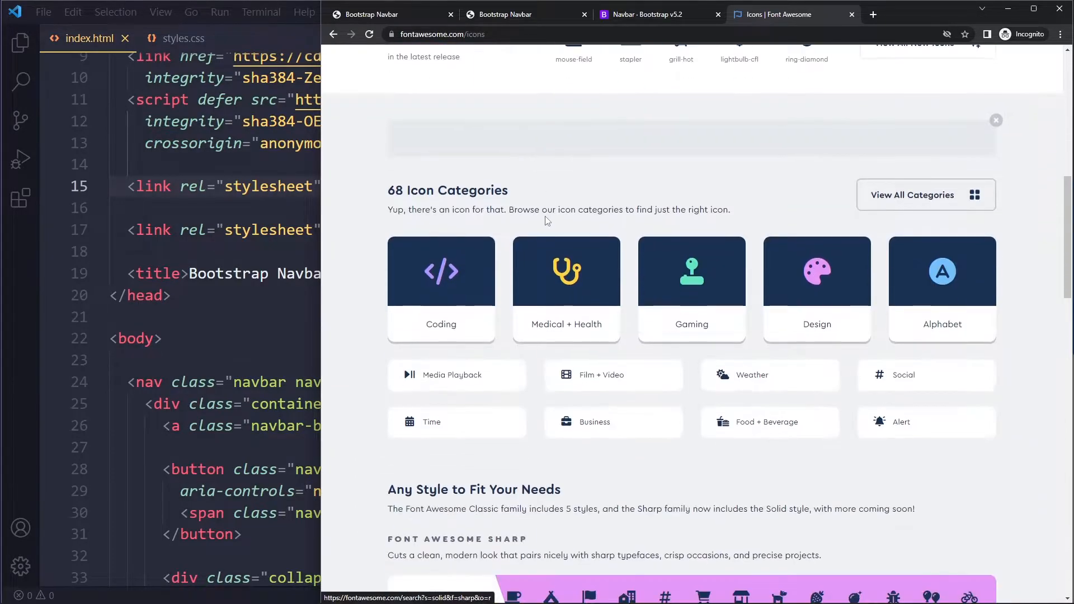
{"action": "scroll", "scroll_direction": "down", "scroll_amount": 3}
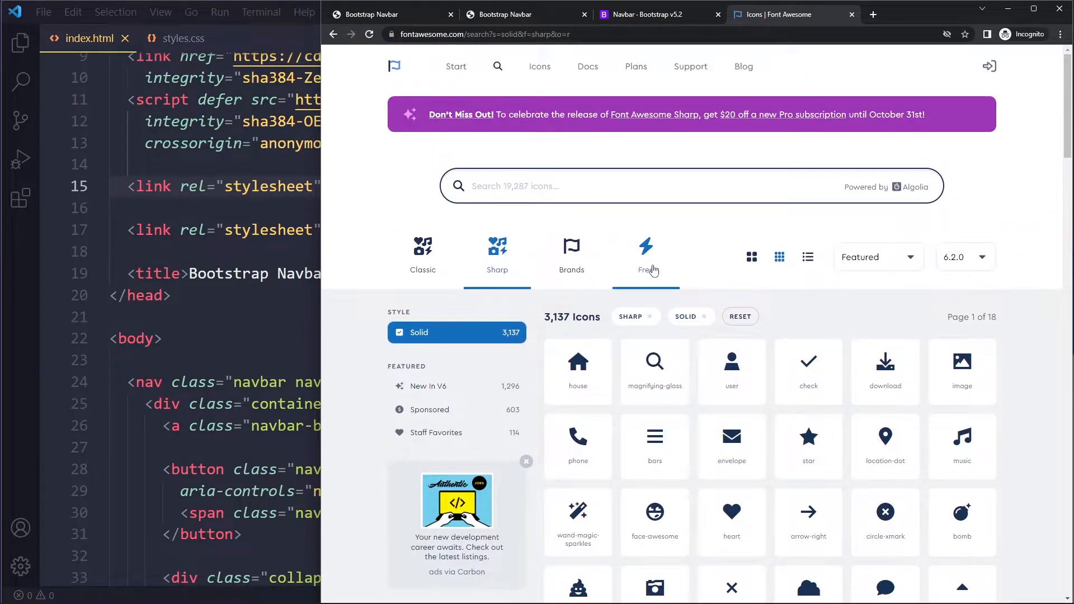
{"action": "left_click", "coordinate": [645, 257]}
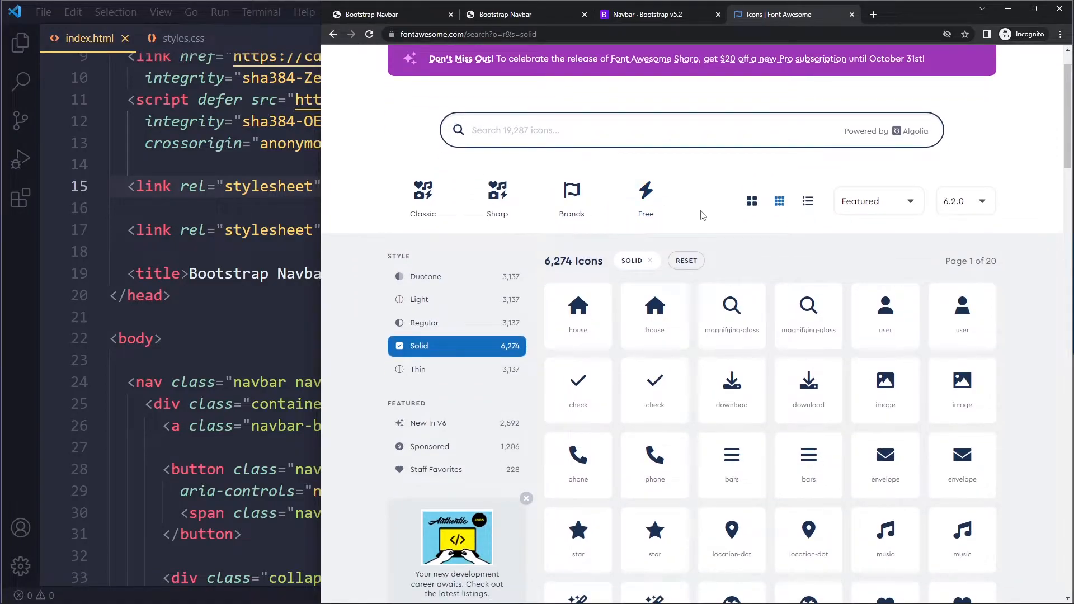
{"action": "scroll", "scroll_direction": "down", "scroll_amount": 3}
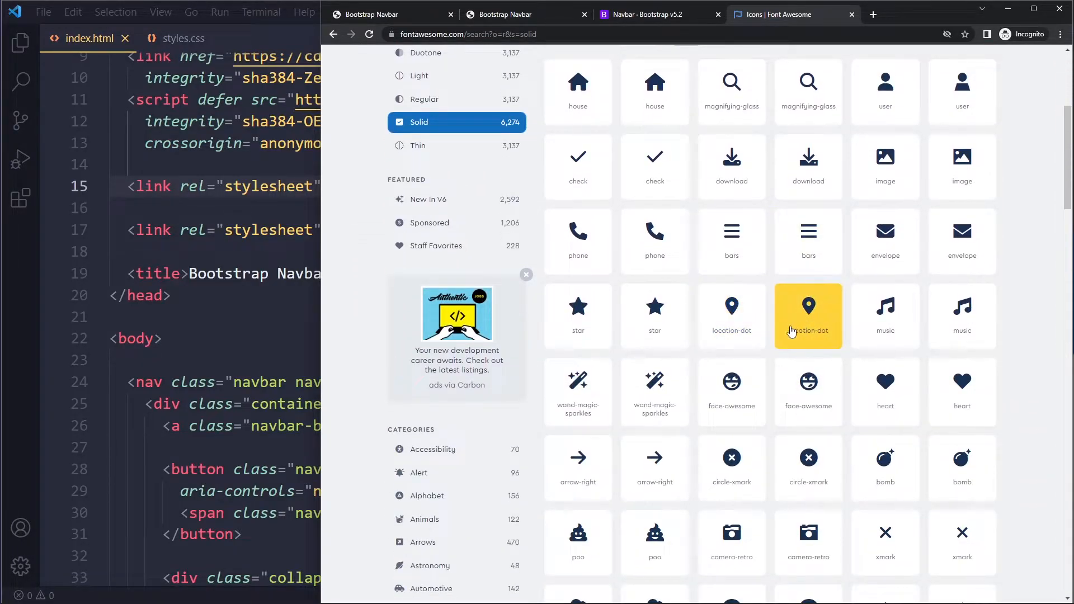
{"action": "mouse_move", "coordinate": [653, 316]}
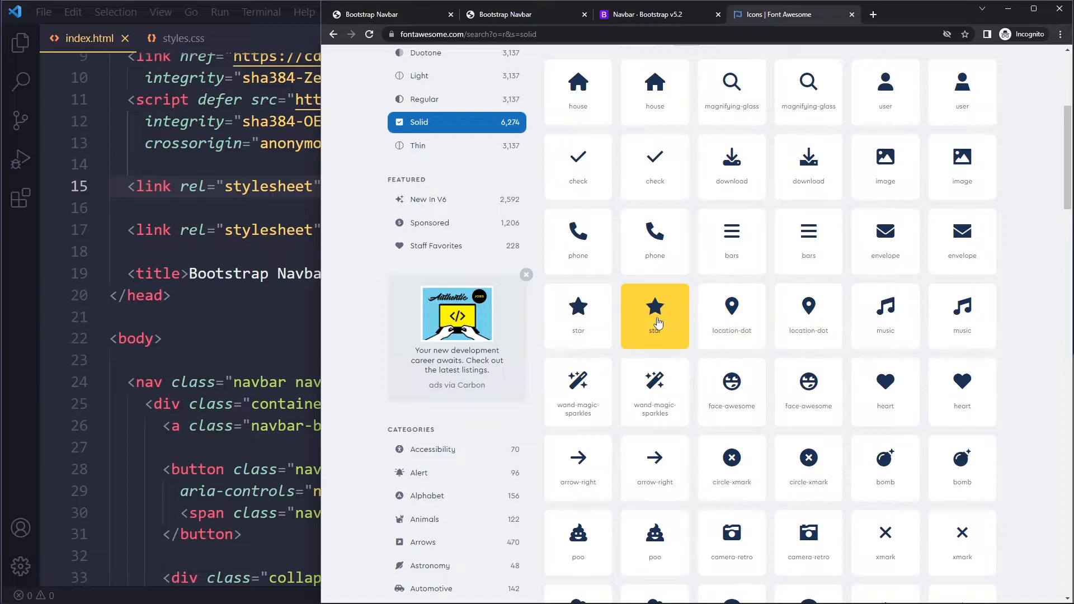
{"action": "left_click", "coordinate": [653, 316]}
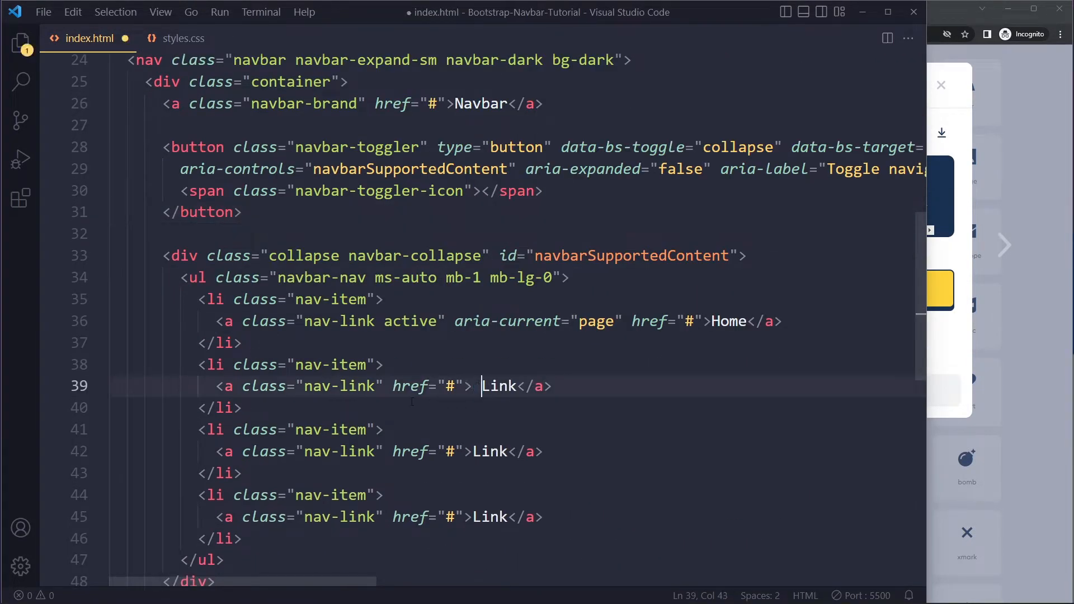
Insert fa-star and fa-comment icon tags before the navbar Links, checking the live page
{"action": "type", "text": "<i class=\"fa-sharp fa-solid fa-star\"></i>"}
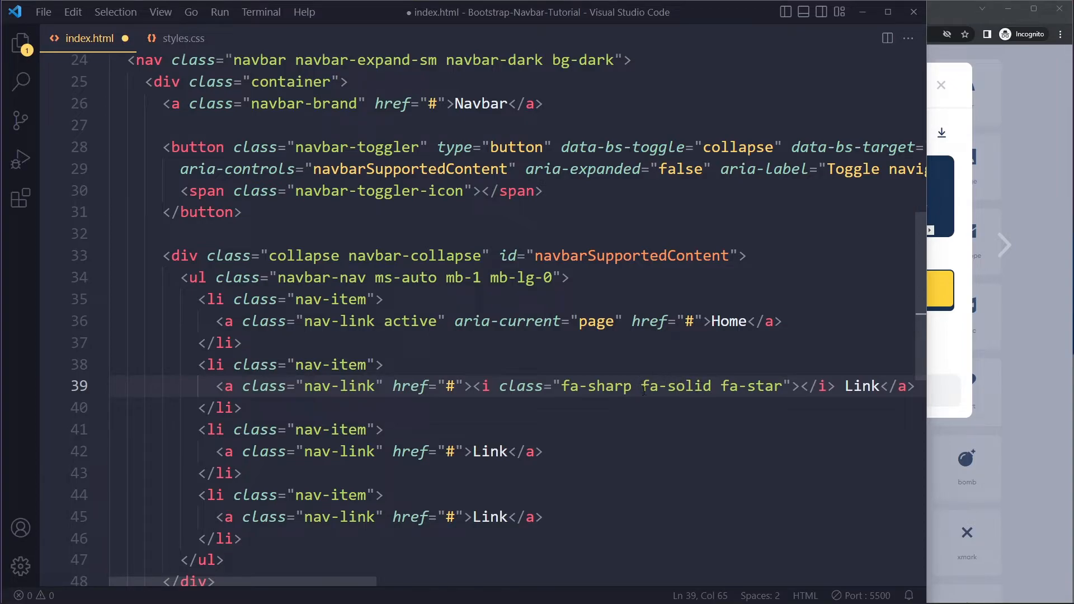
{"action": "left_click", "coordinate": [761, 386]}
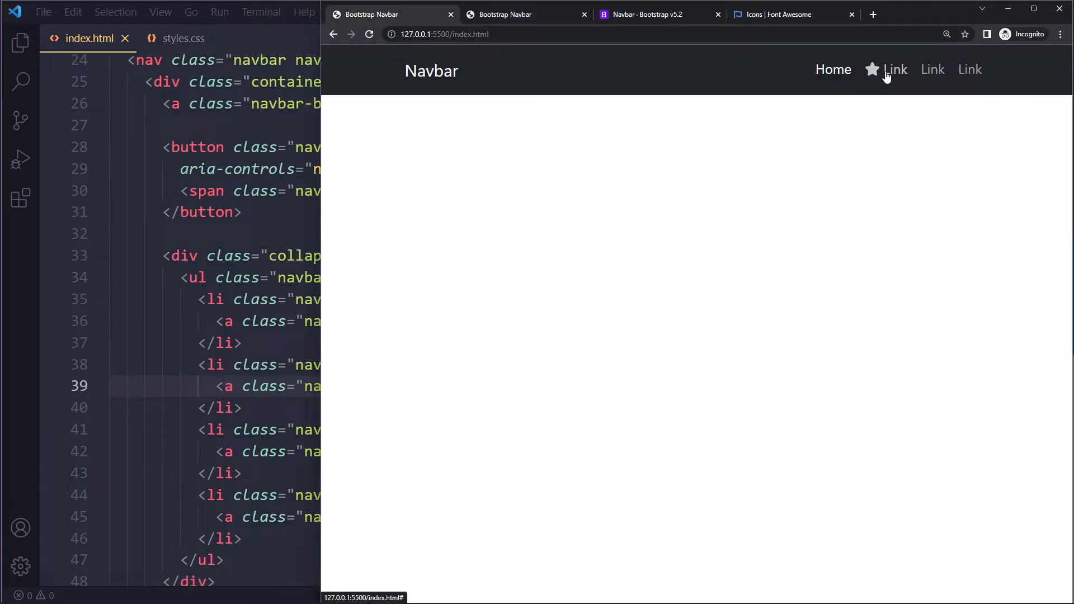
{"action": "left_click", "coordinate": [780, 13]}
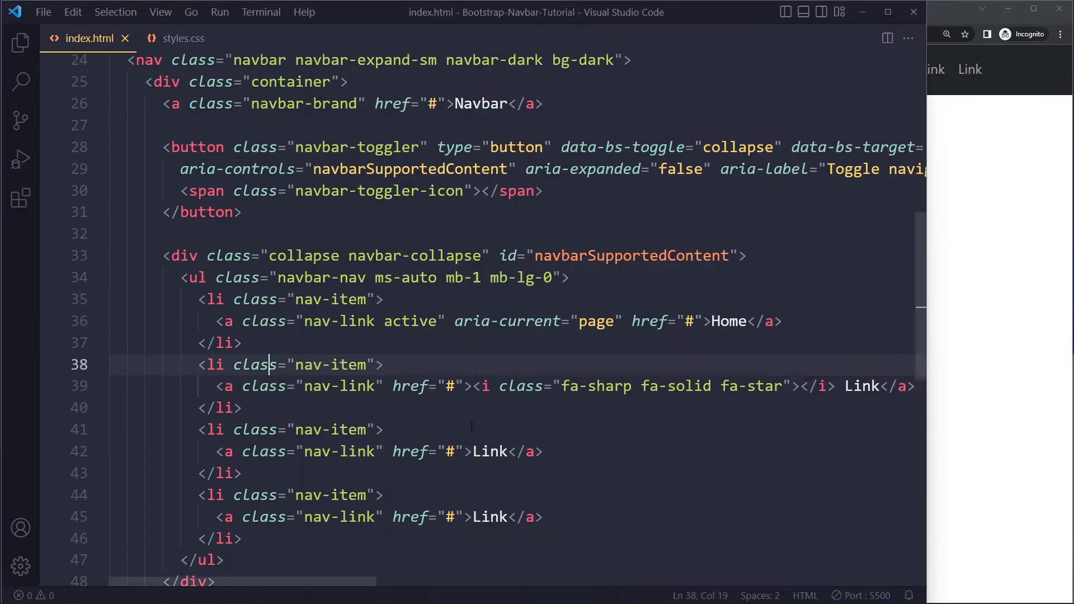
{"action": "type", "text": "<i class=\"fa-sharp fa-solid fa-comment\"></i>"}
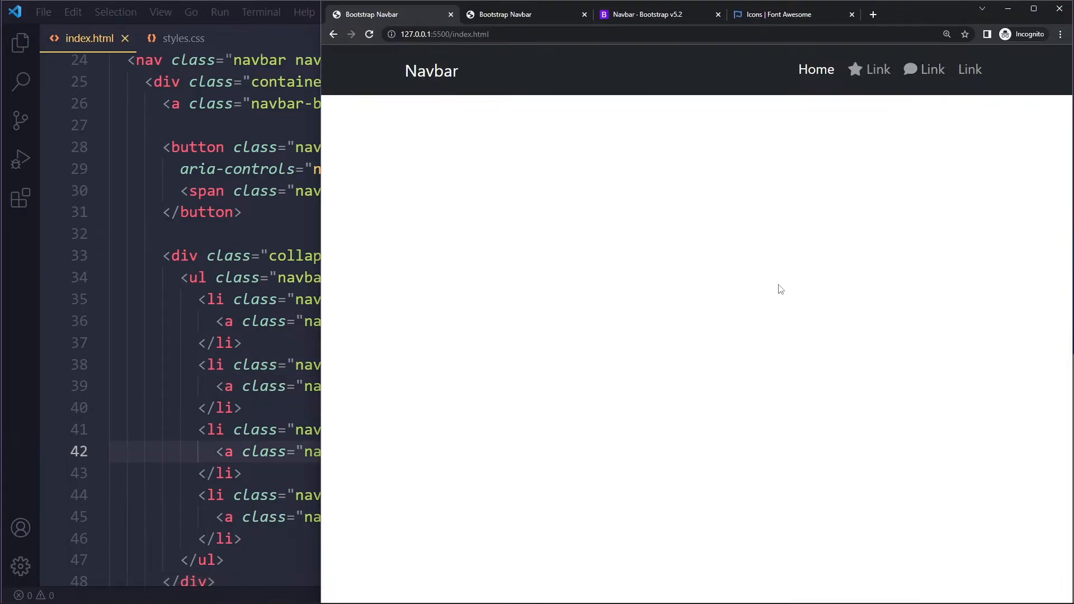
{"action": "mouse_move", "coordinate": [806, 305]}
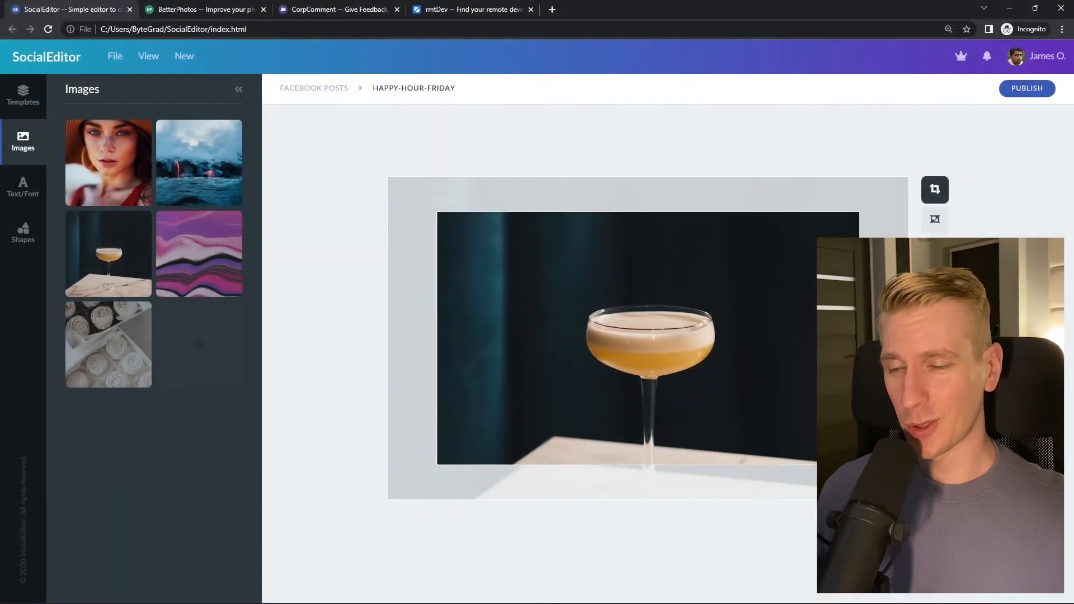
Search 'react developer' in rmtDev, then view SocialEditor and the BetterPhotos page
{"action": "left_click", "coordinate": [204, 9]}
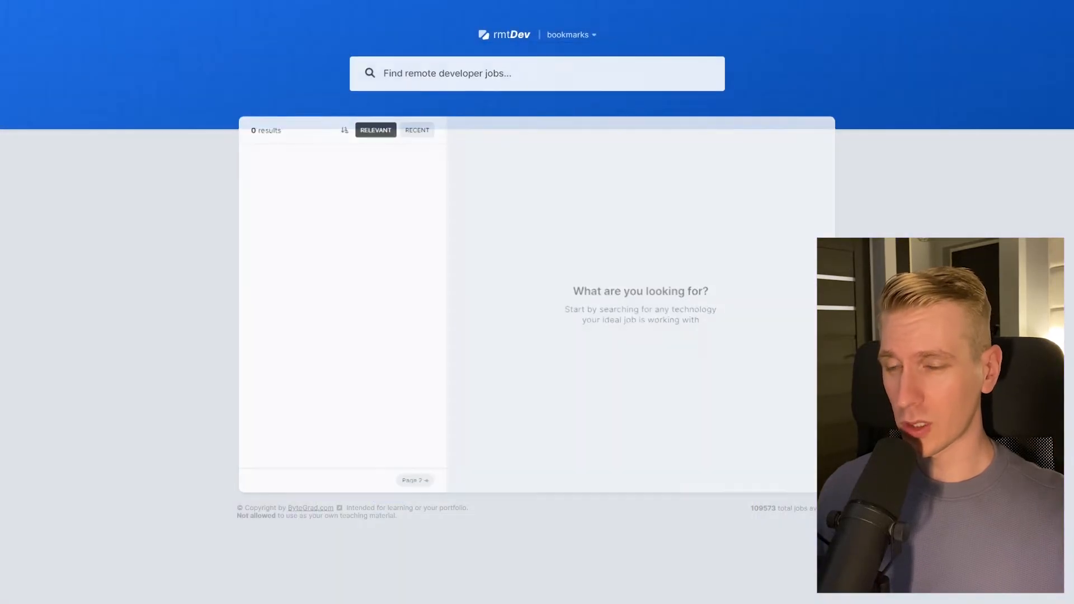
{"action": "type", "text": "react developer"}
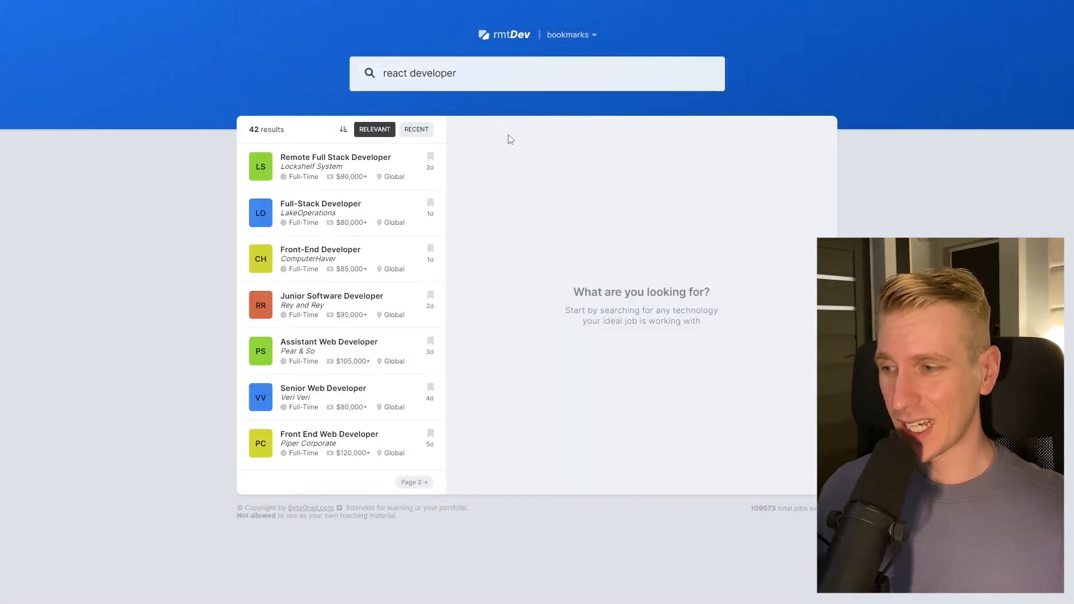
{"action": "left_click", "coordinate": [68, 9]}
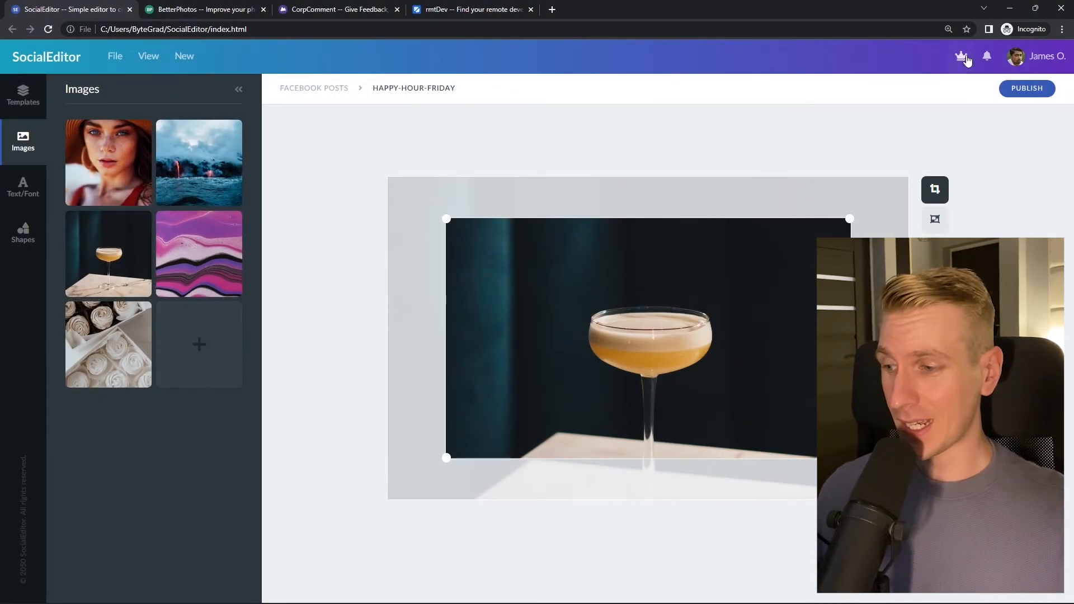
{"action": "left_click", "coordinate": [203, 9]}
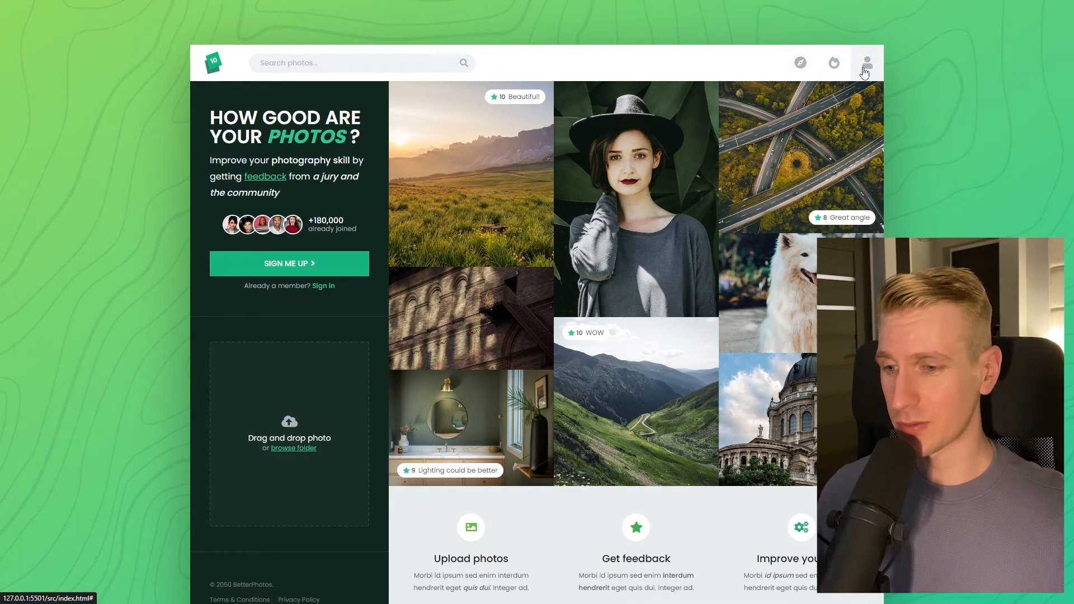
{"action": "mouse_move", "coordinate": [346, 389]}
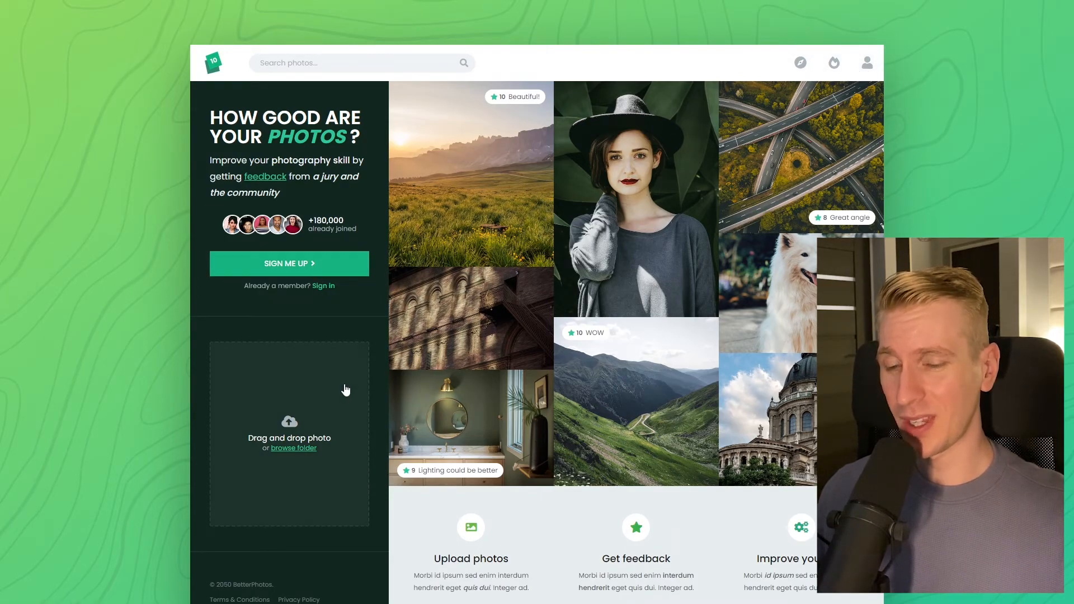